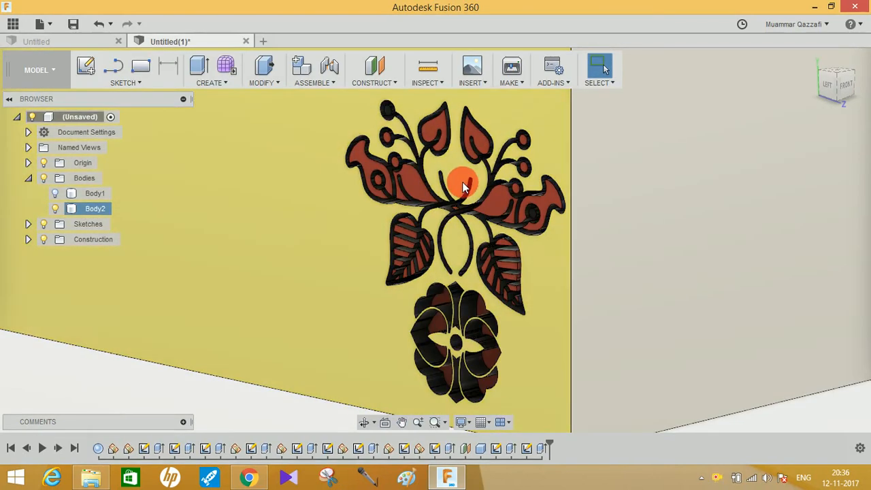
Switch to Chrome on flaticon.com and scroll through the popular icon pack listings
click(471, 71)
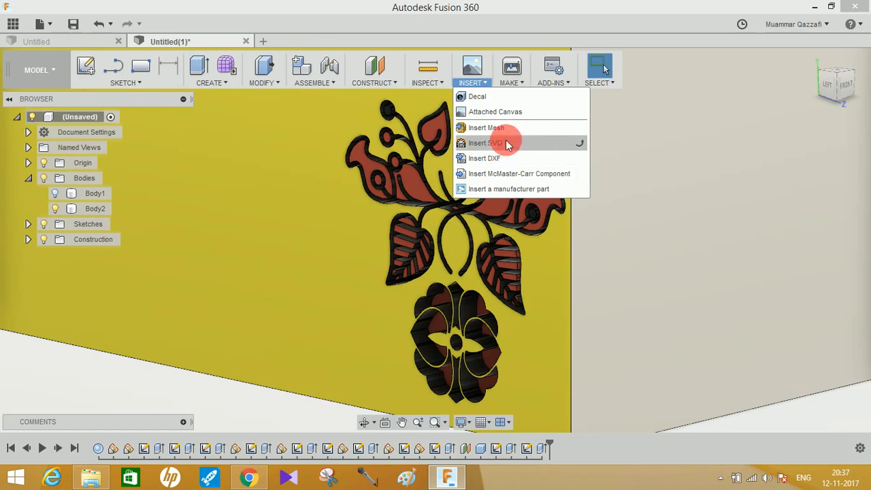
mouse_move(517, 158)
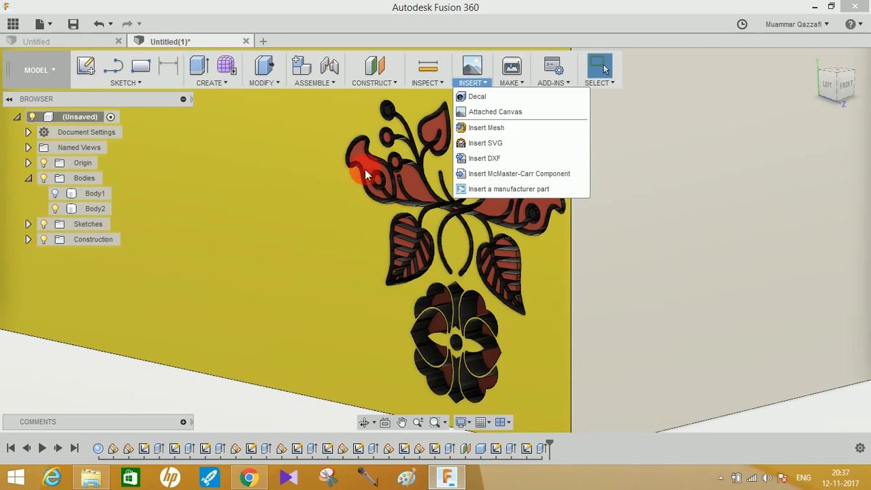
mouse_move(485, 143)
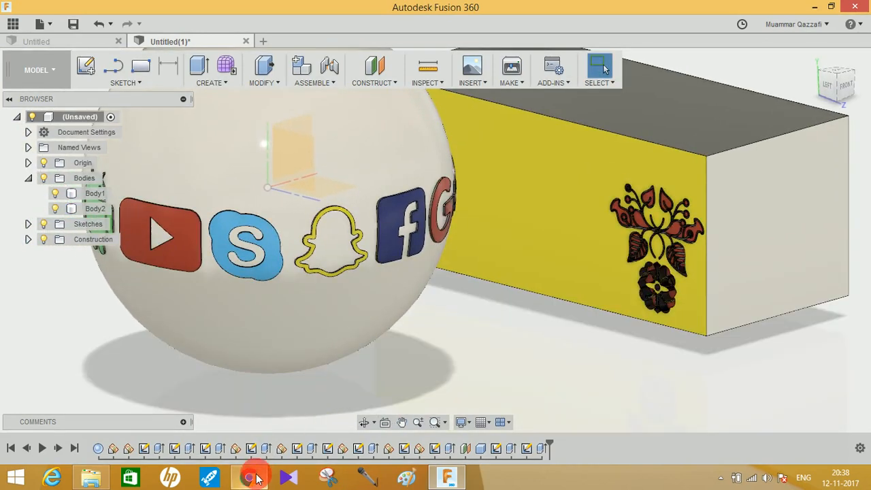
click(249, 476)
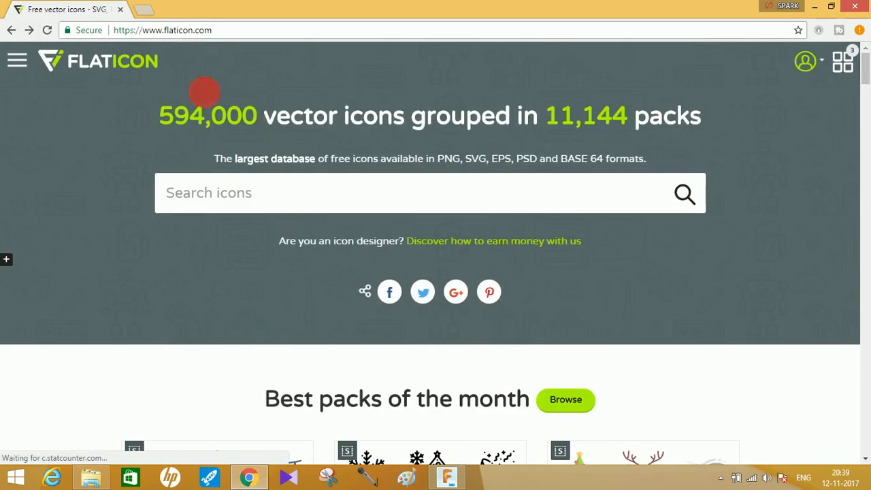
mouse_move(204, 73)
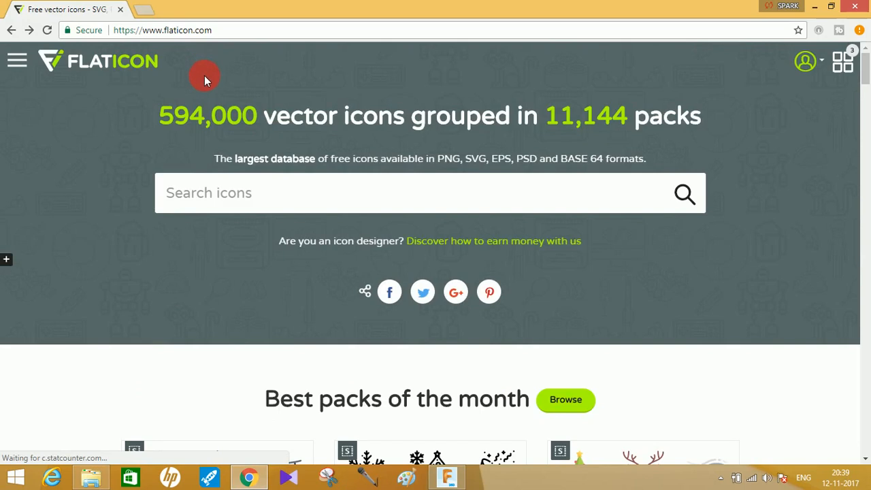
mouse_move(185, 73)
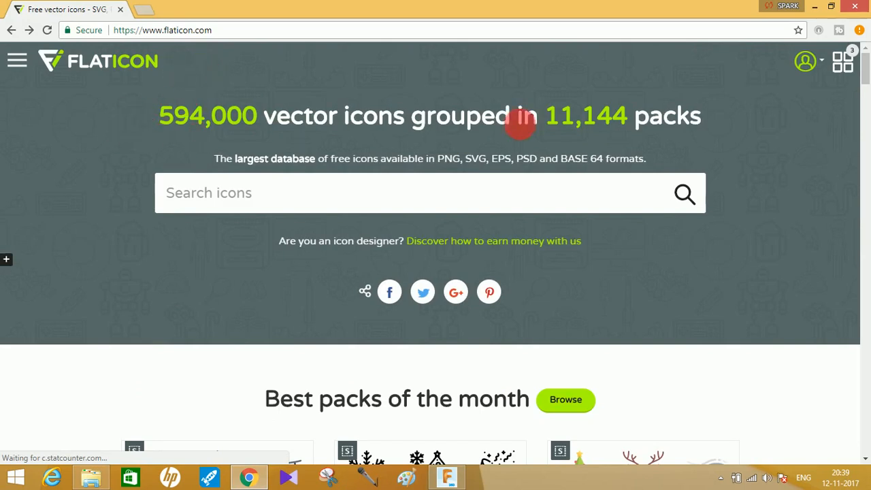
mouse_move(660, 148)
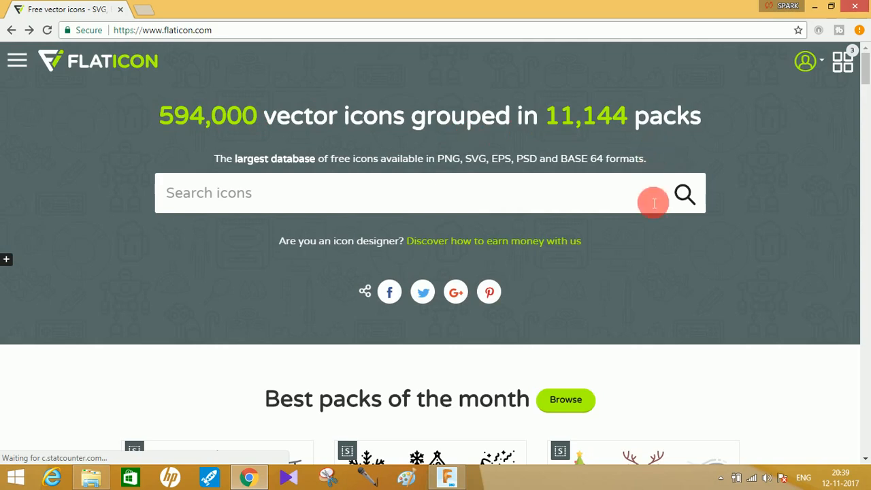
mouse_move(365, 205)
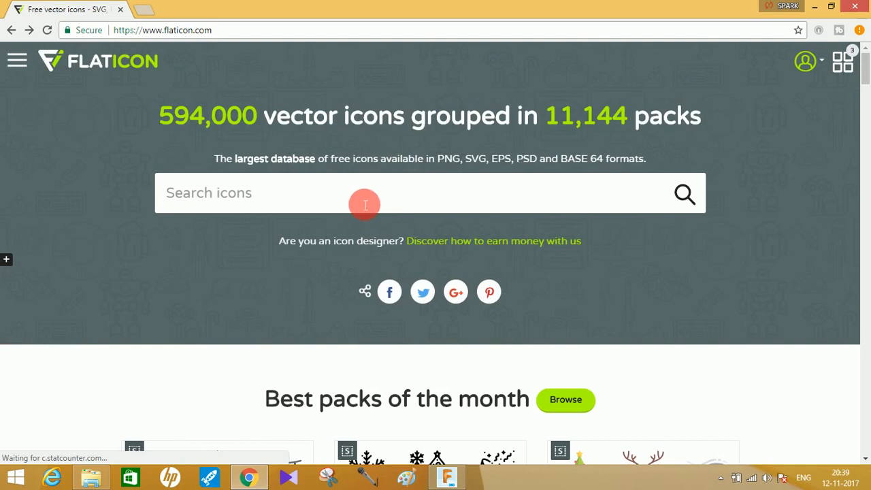
scroll(down, 3)
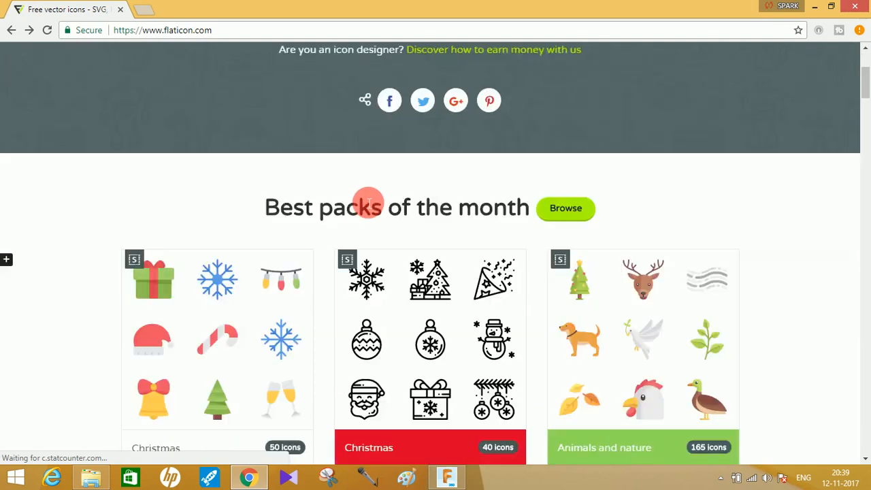
scroll(down, 3)
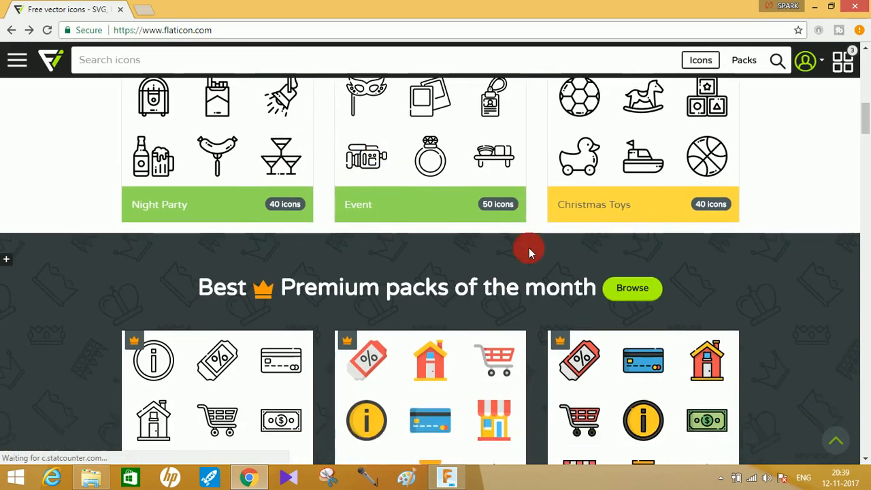
scroll(down, 3)
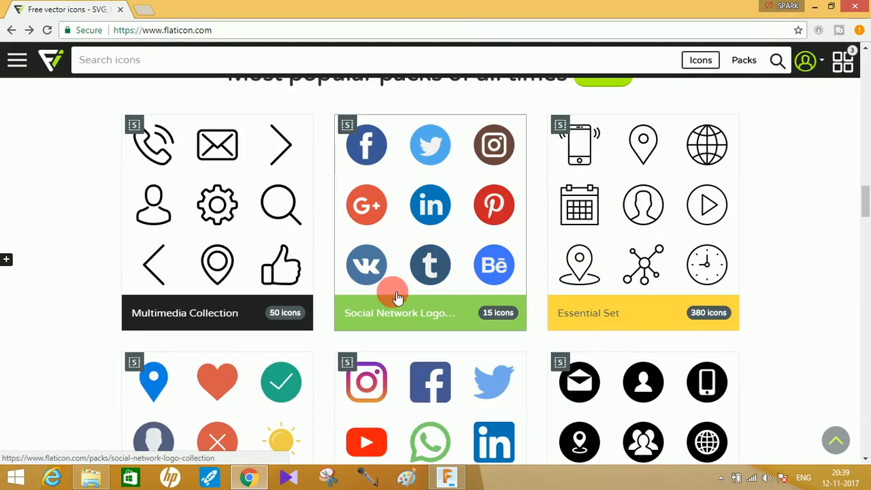
mouse_move(468, 174)
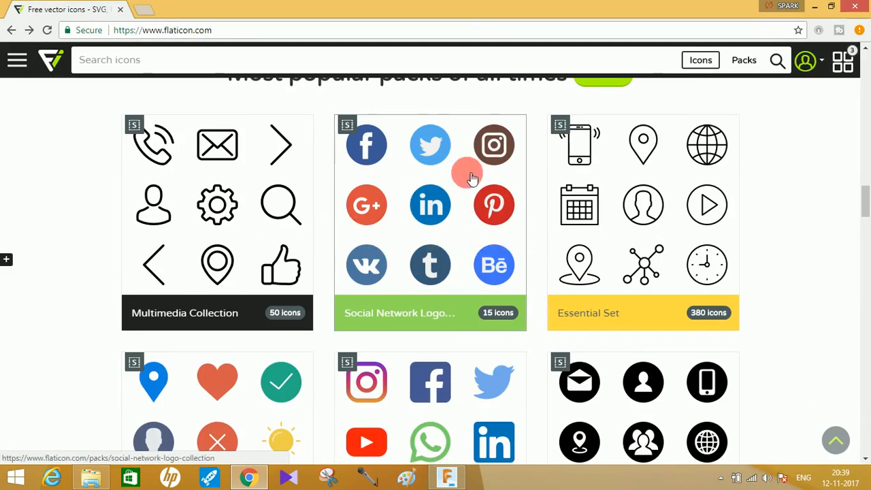
scroll(down, 3)
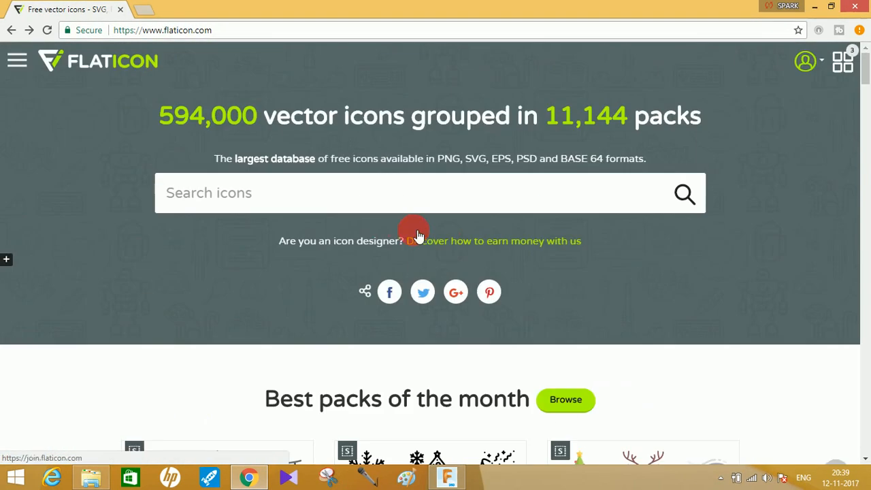
Continue scrolling down to the business SEO and education icon collections
scroll(down, 3)
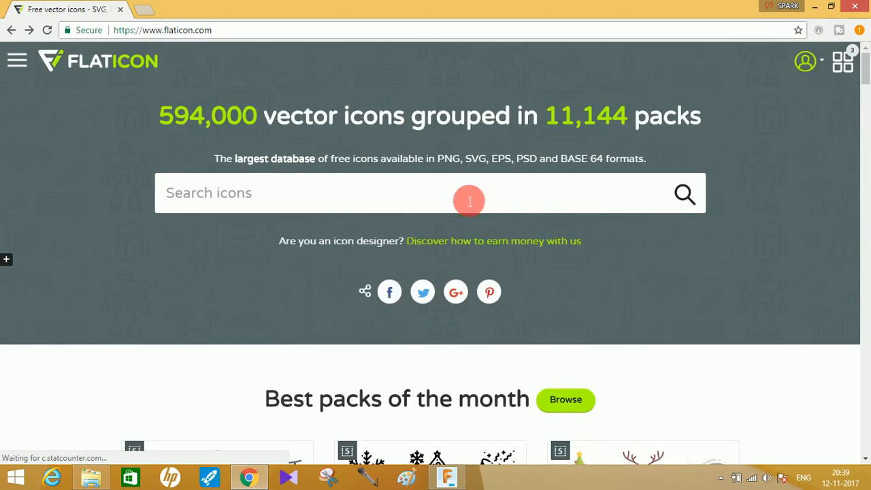
scroll(down, 3)
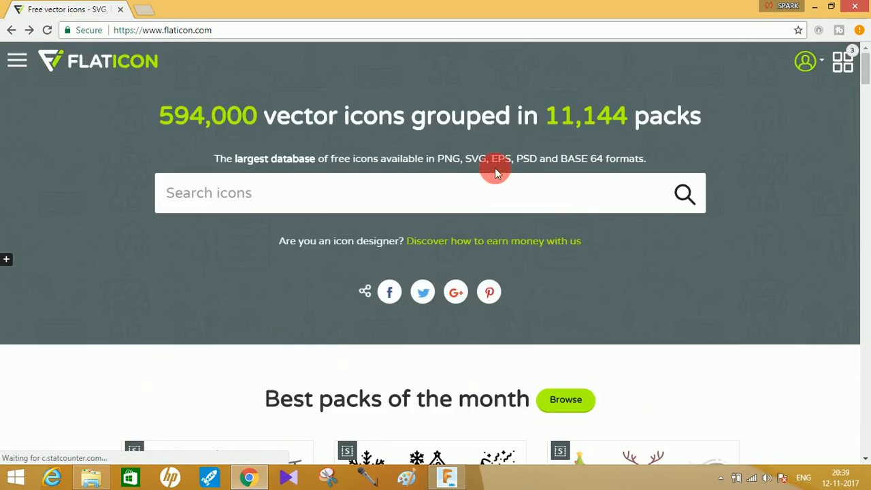
scroll(down, 3)
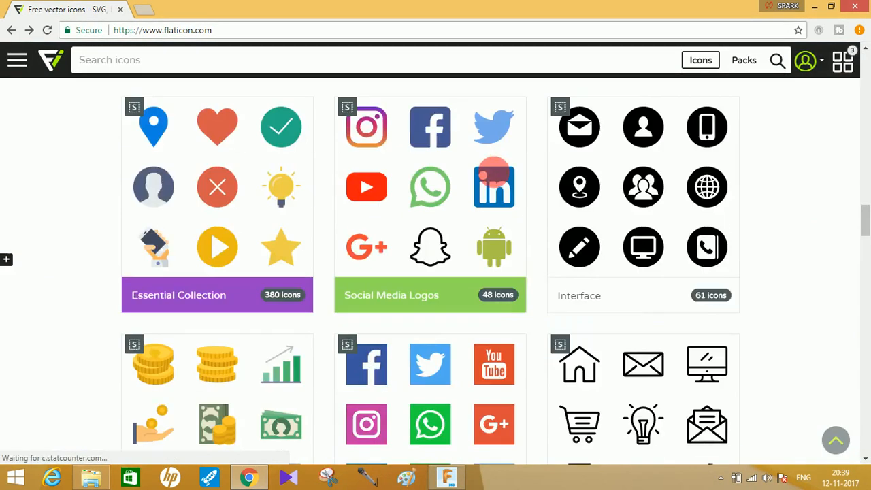
scroll(down, 3)
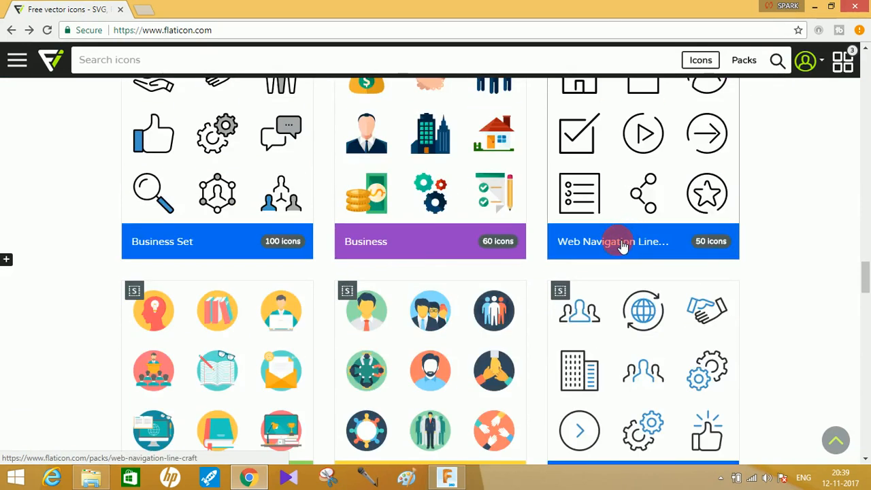
scroll(down, 3)
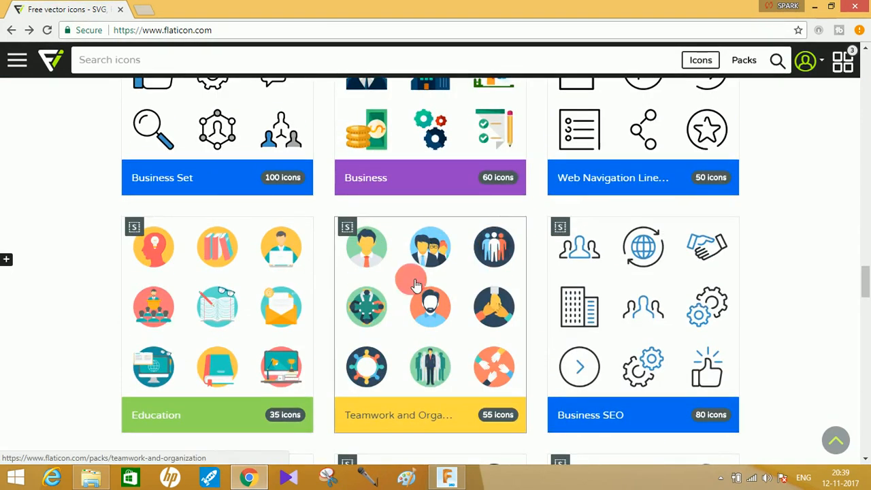
scroll(down, 3)
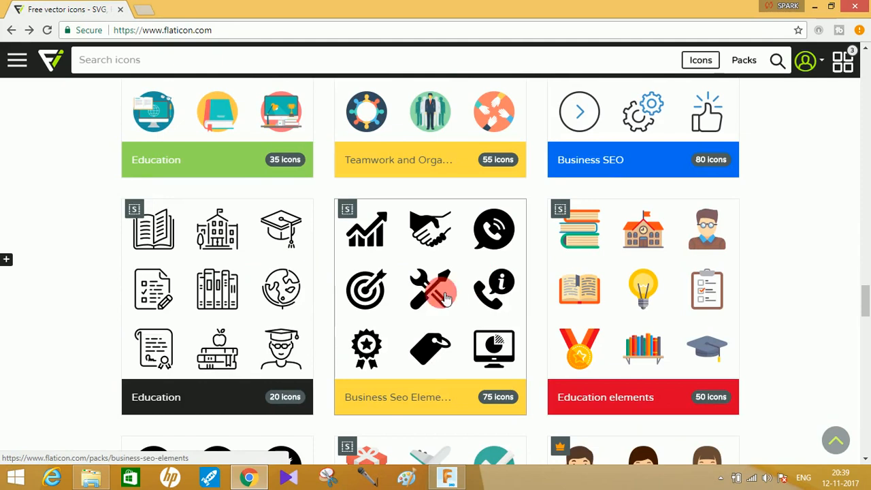
mouse_move(438, 293)
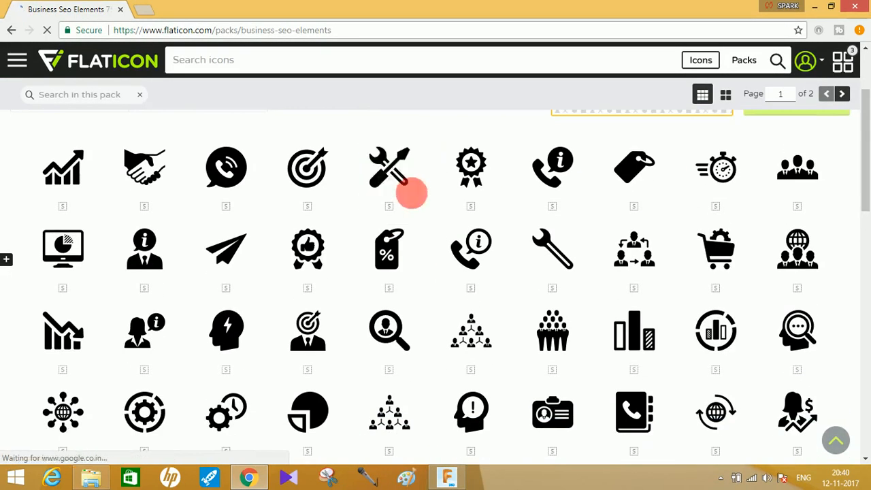
mouse_move(389, 169)
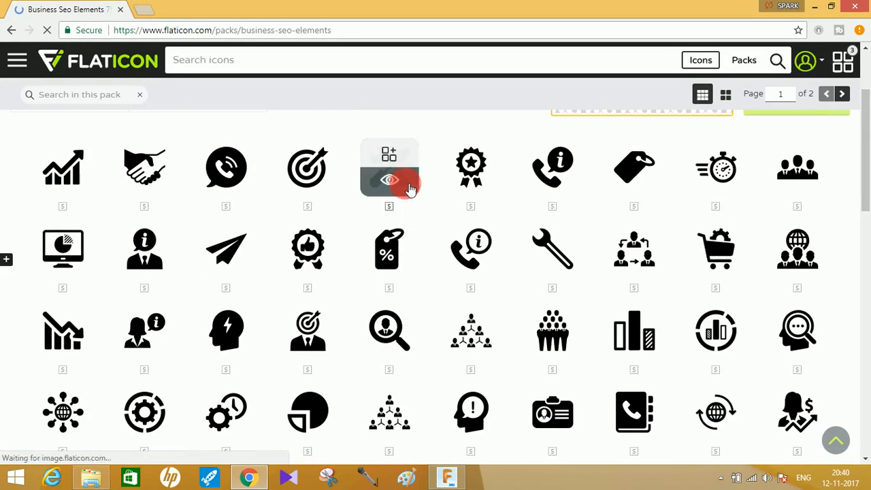
Download the wrench-and-screwdriver icon as a free SVG (settings.svg) and return to Fusion 360
click(389, 179)
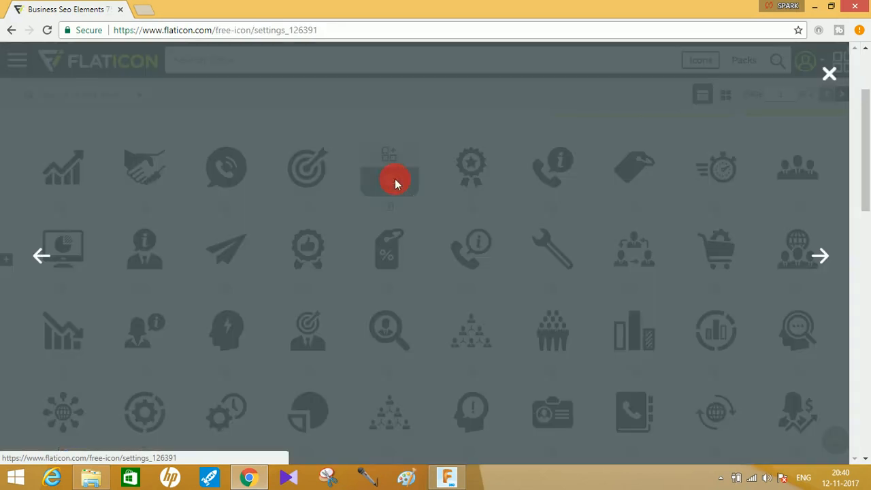
click(389, 168)
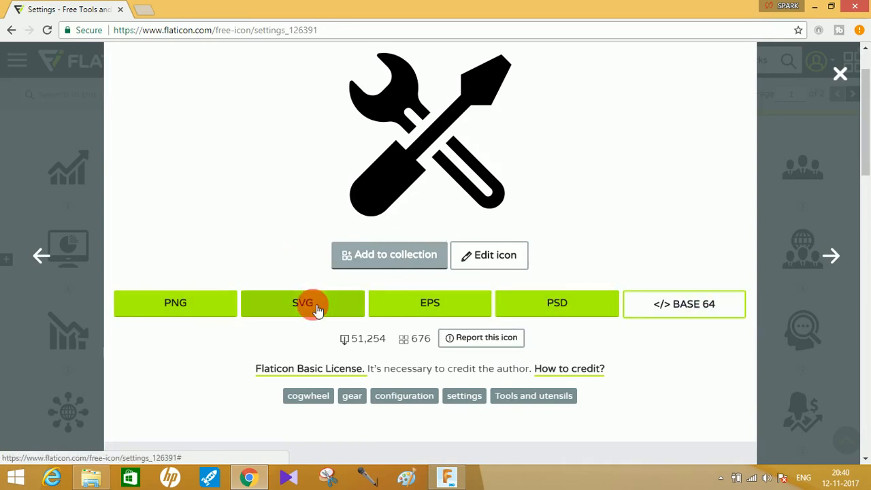
click(302, 302)
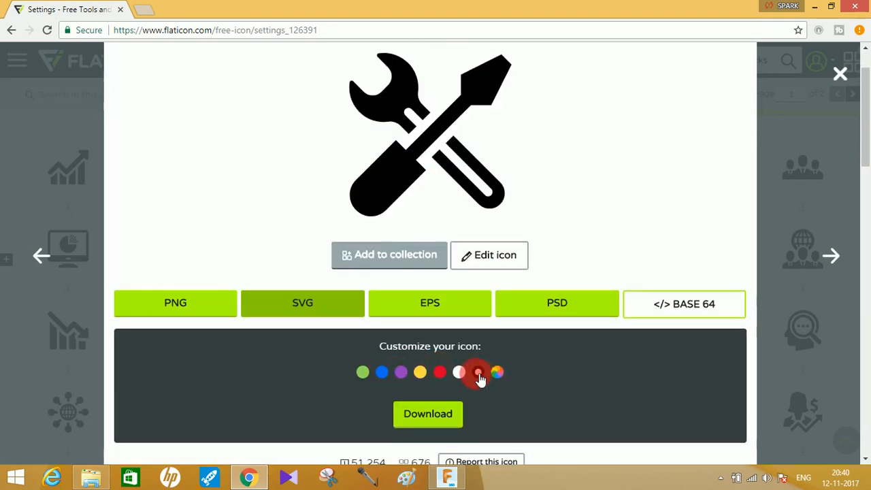
click(477, 371)
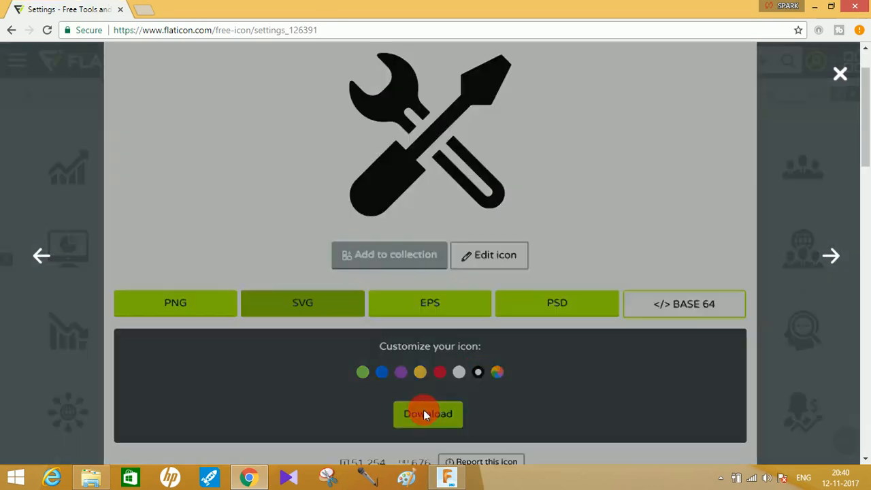
click(427, 414)
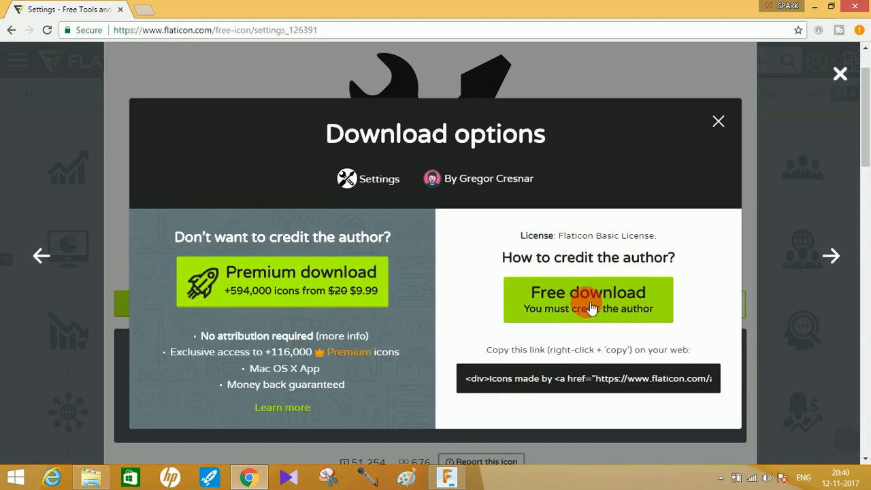
click(588, 300)
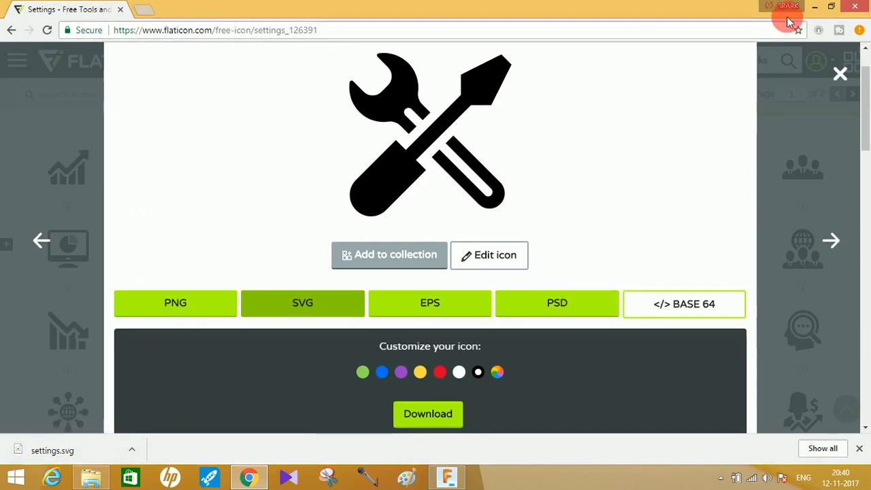
click(446, 476)
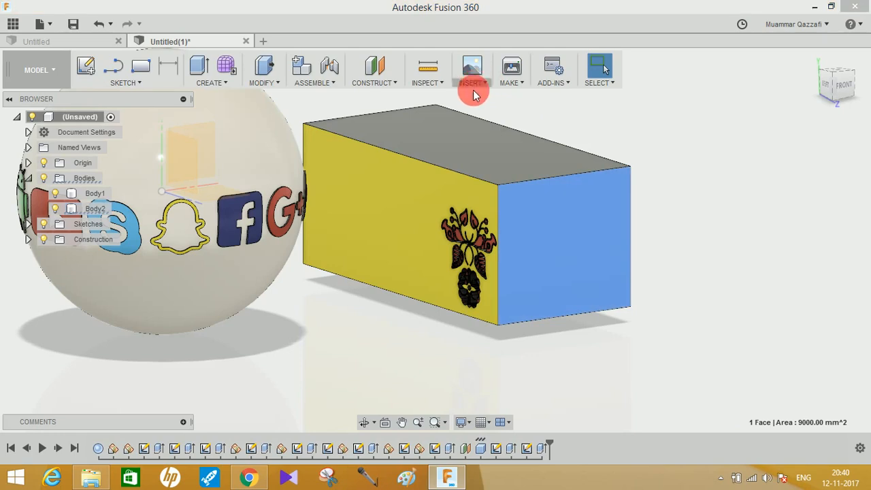
Insert settings.svg from Downloads into a sketch on the box's square end face
click(470, 70)
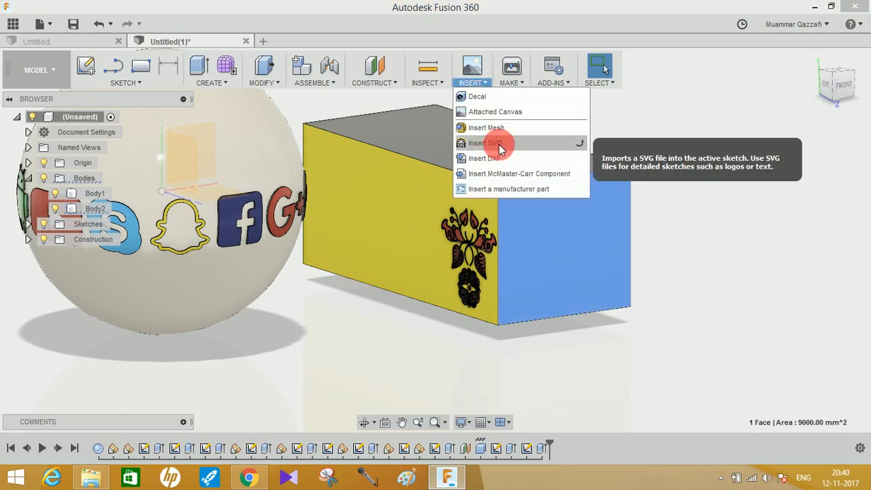
click(485, 143)
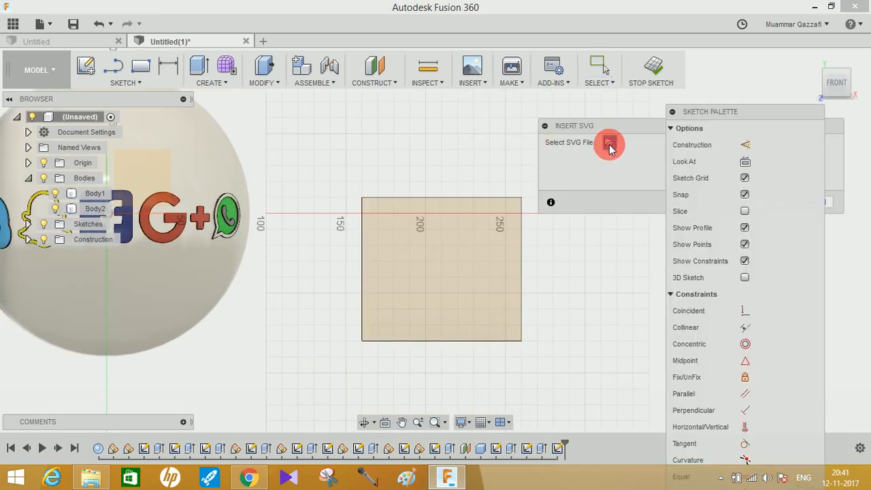
click(610, 142)
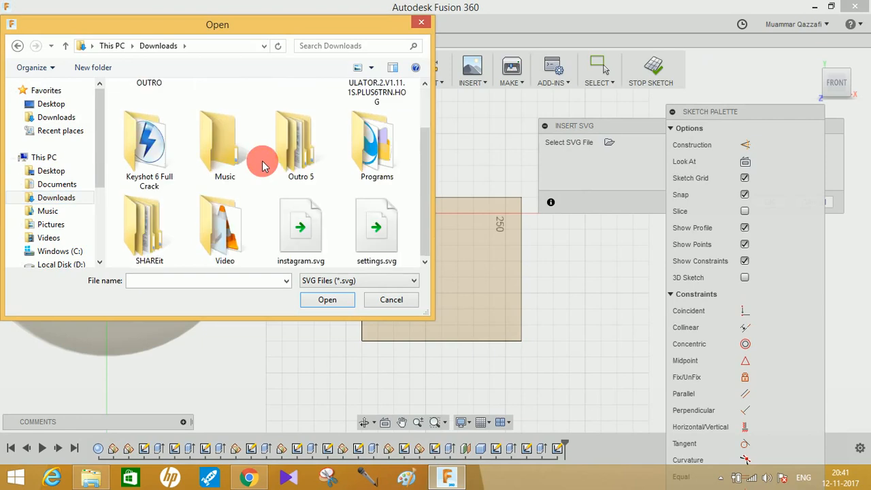
click(375, 229)
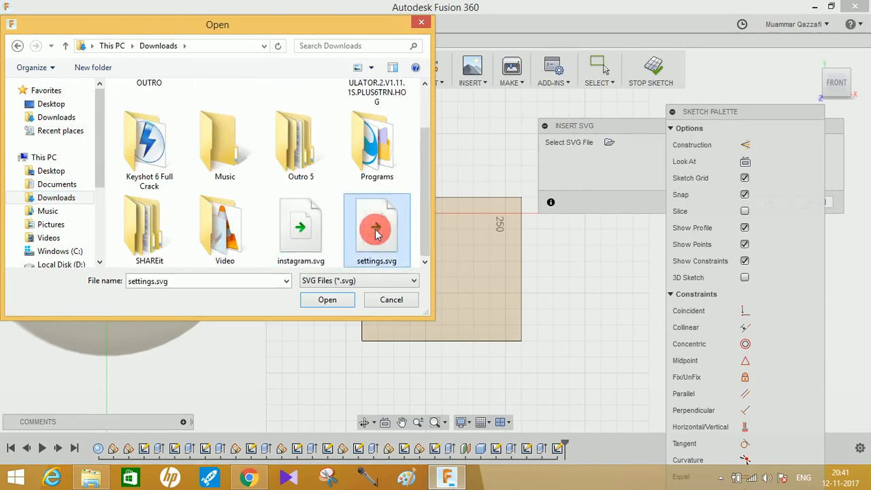
click(327, 299)
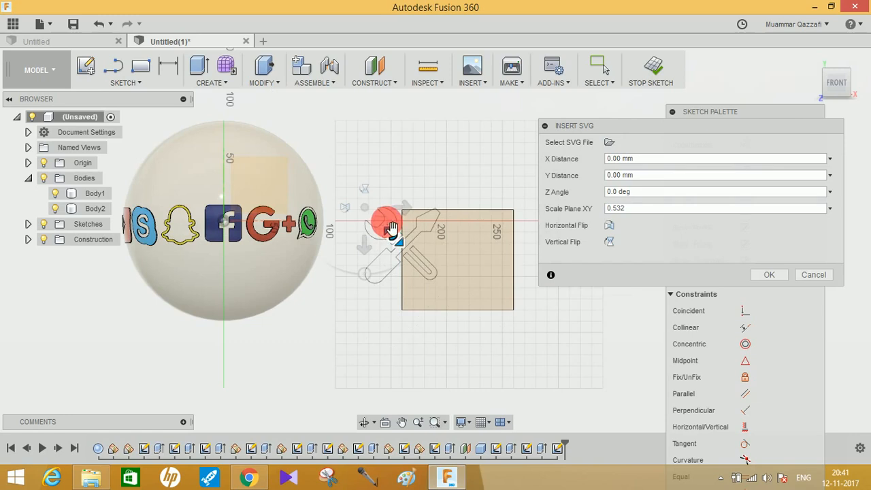
Drag the icon to the centre of the square face at scale 1.00
drag(388, 229, 446, 238)
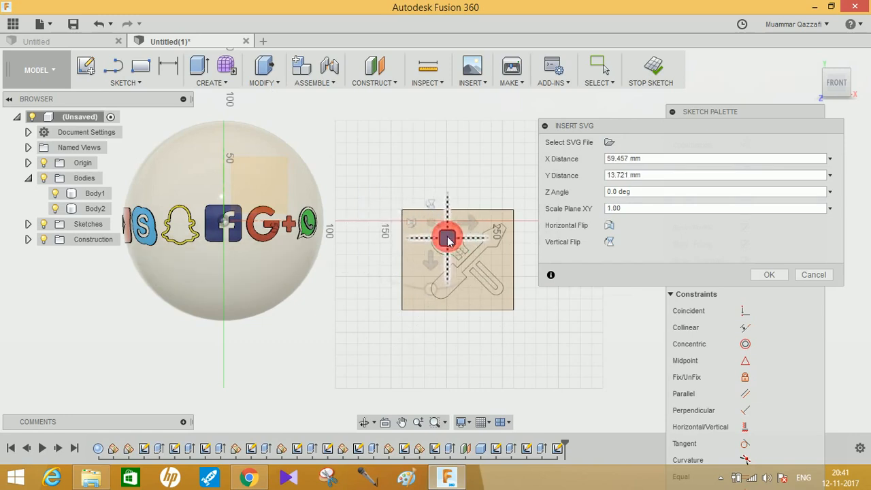
drag(446, 238, 441, 235)
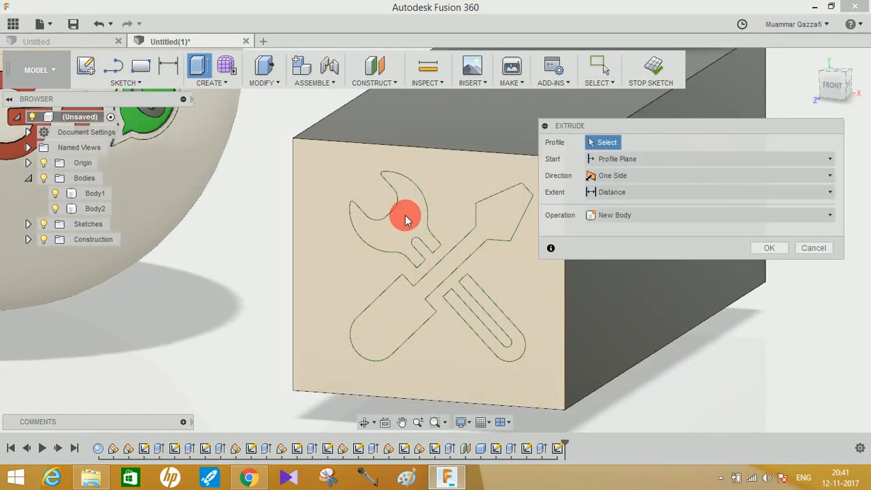
Extrude the wrench, screwdriver and slot profiles 5 mm as a joined solid
click(406, 218)
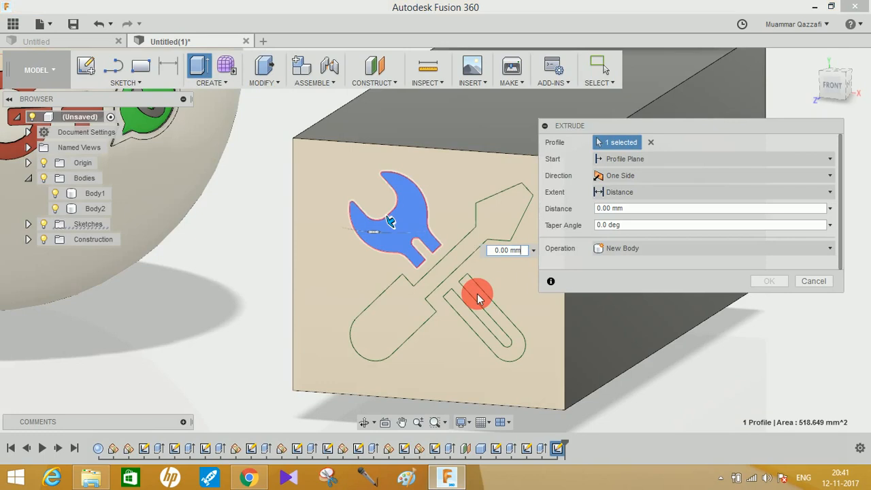
click(476, 293)
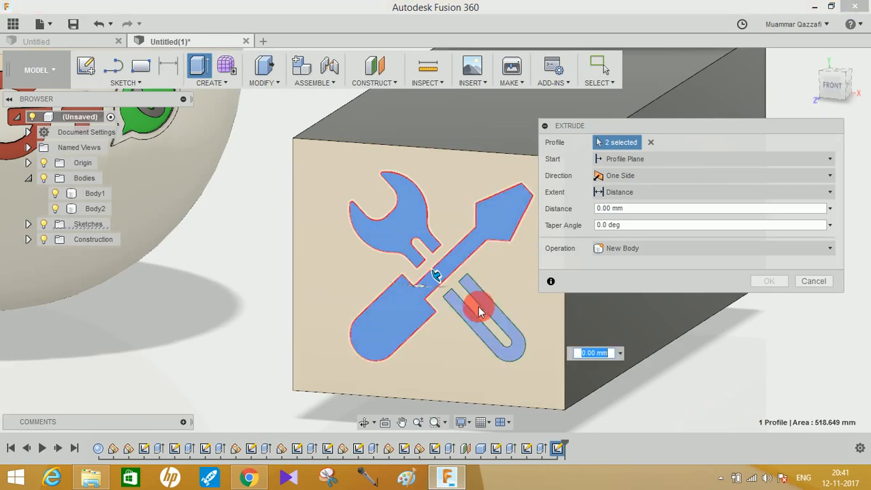
click(483, 310)
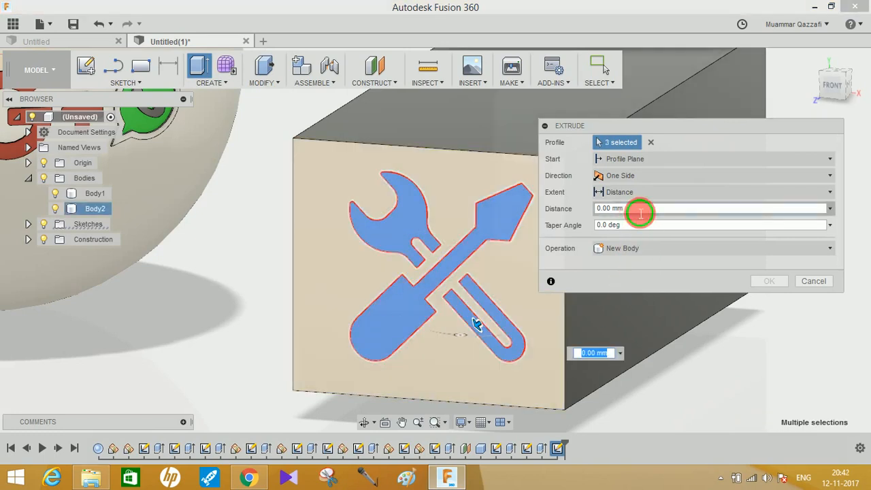
click(707, 208)
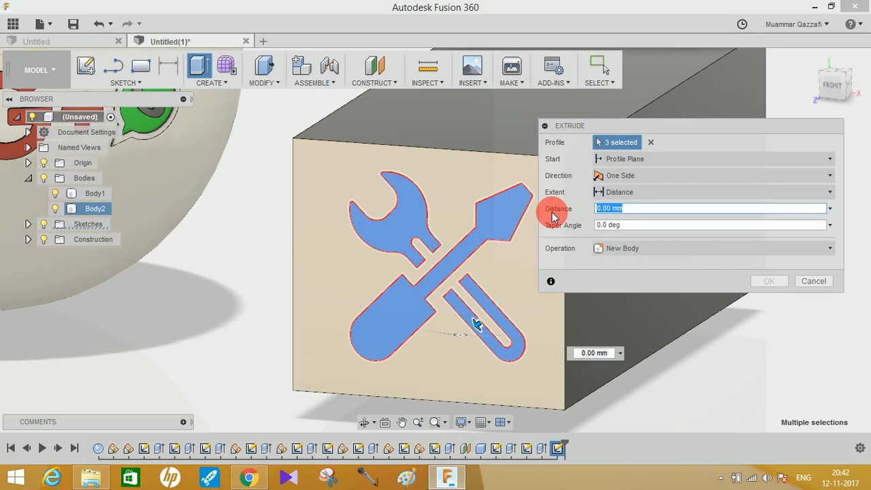
text(5)
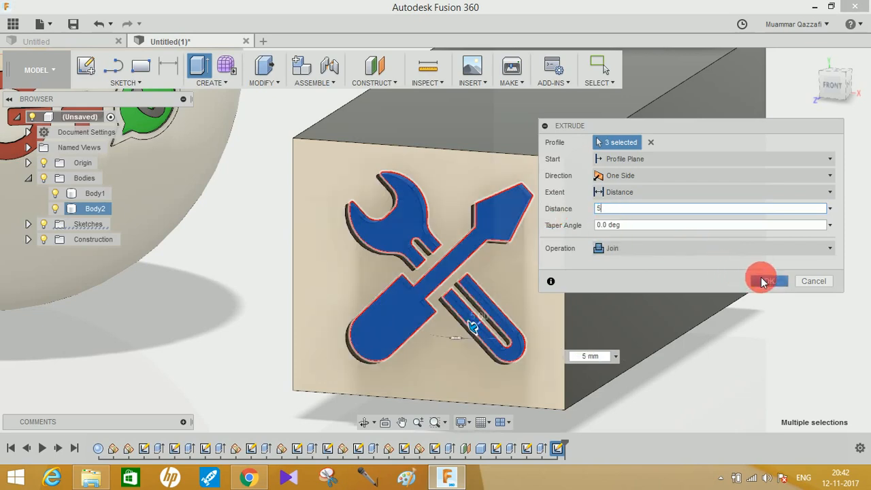
click(767, 280)
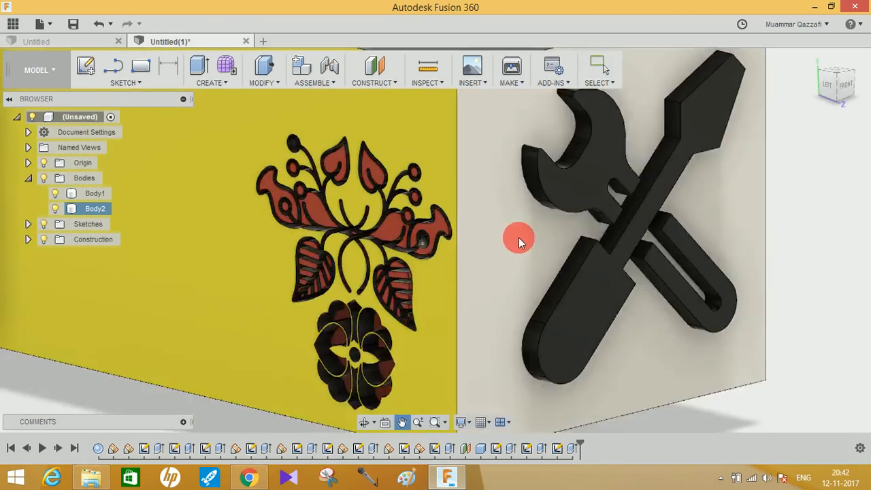
Switch to the flaticon page and scroll down to the More Cogwheel icons grid
click(248, 477)
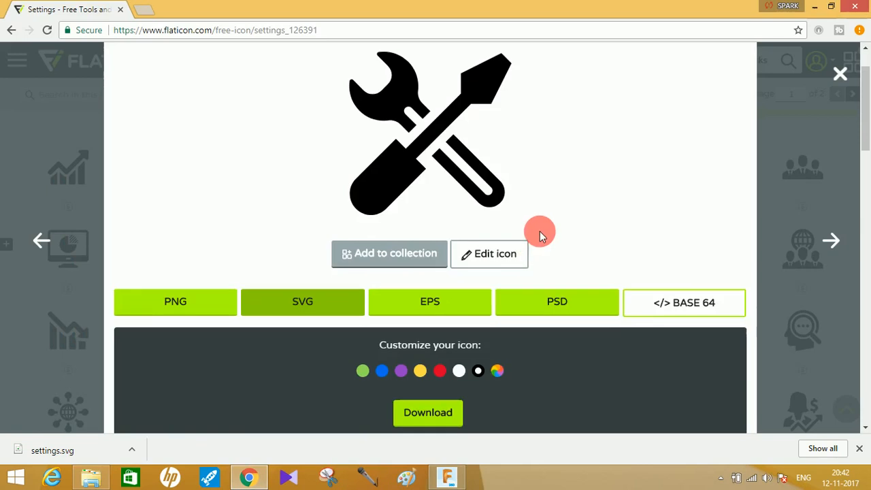
scroll(down, 3)
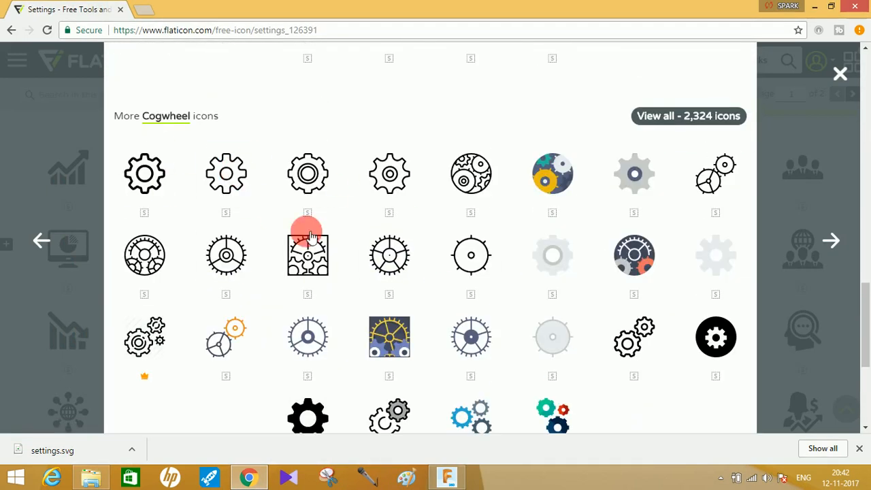
scroll(down, 3)
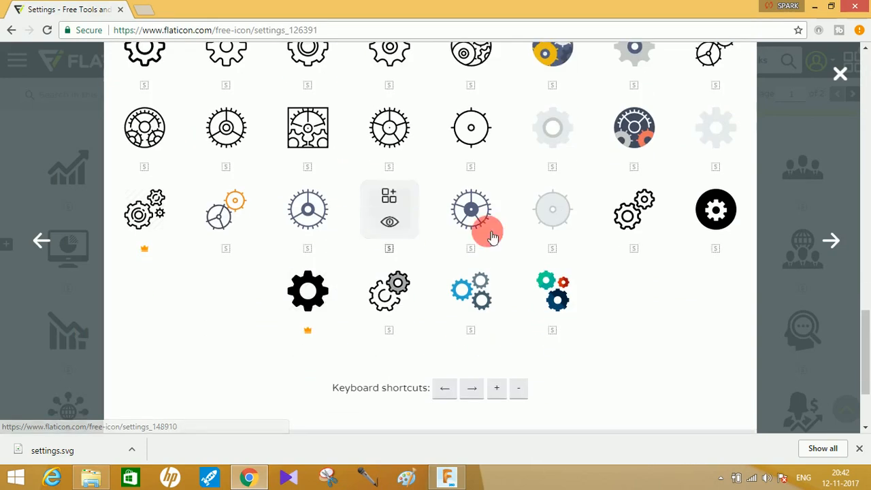
scroll(down, 3)
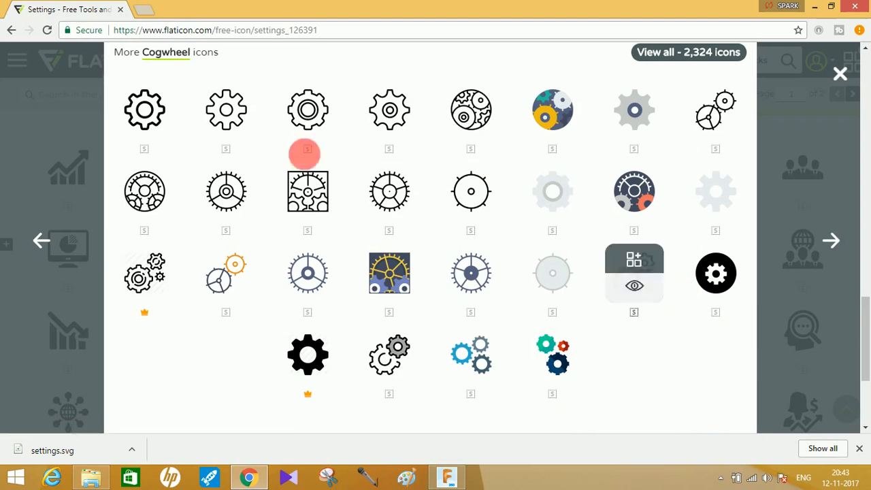
mouse_move(509, 237)
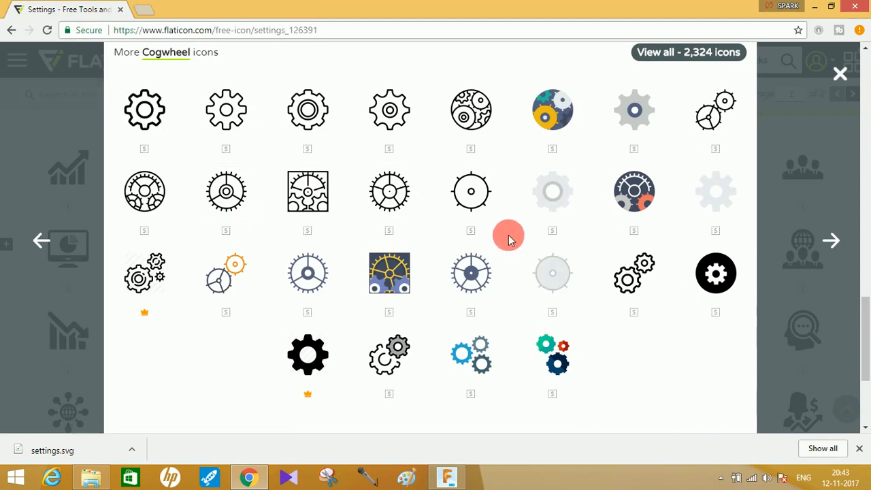
scroll(down, 3)
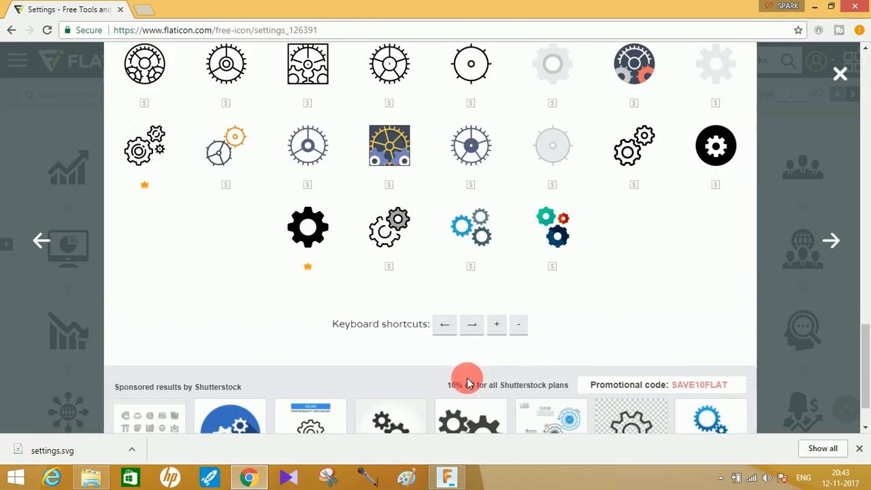
scroll(down, 3)
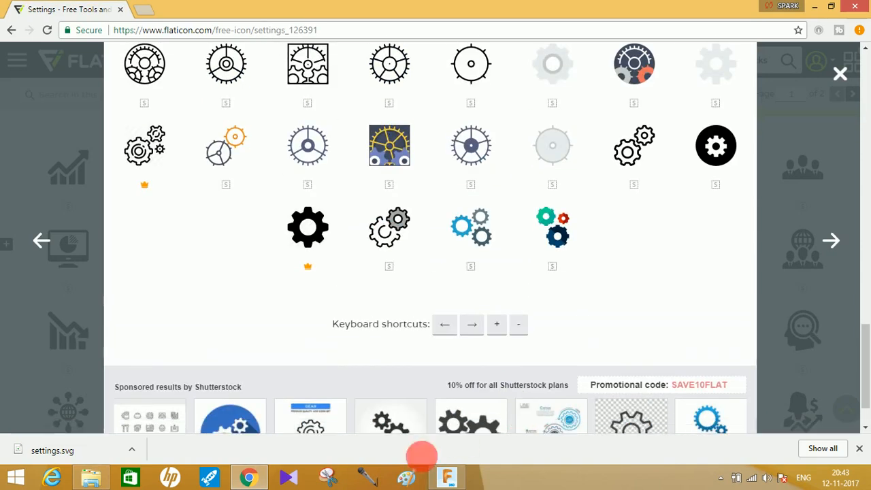
Return to Fusion 360 and orbit to view the raised icon on the box's end obliquely
click(446, 476)
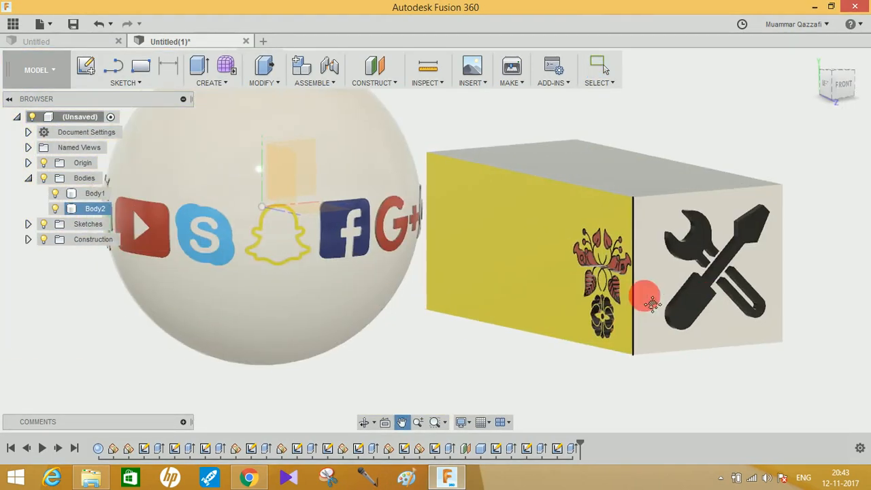
drag(650, 302, 514, 320)
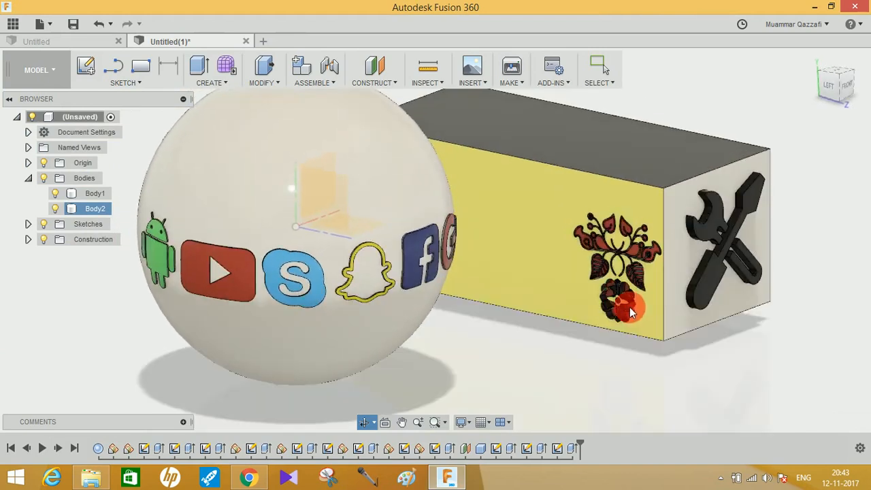
drag(629, 312, 565, 179)
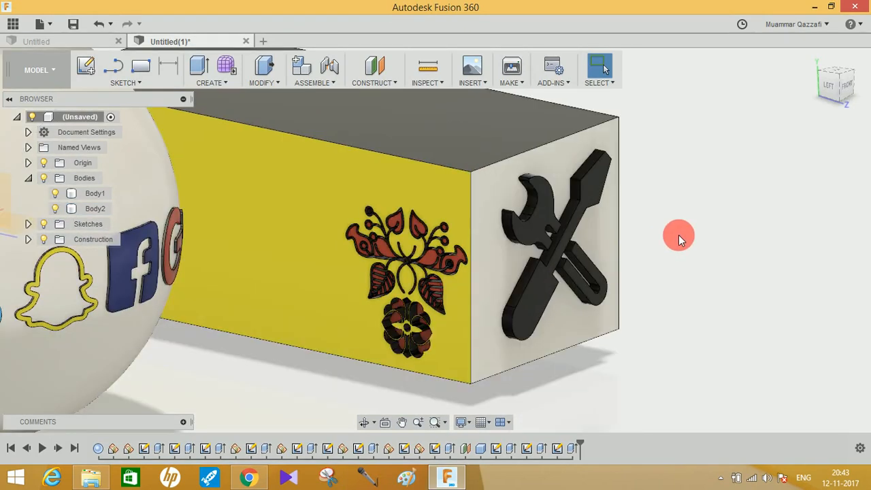
mouse_move(659, 229)
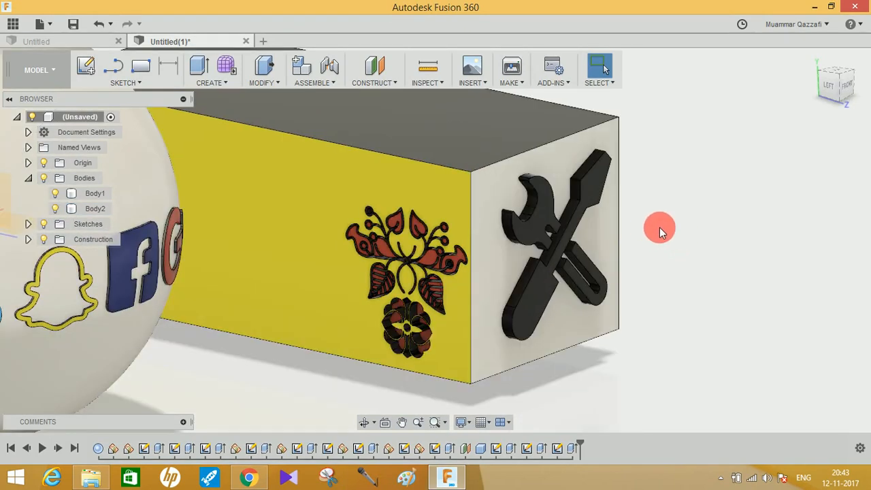